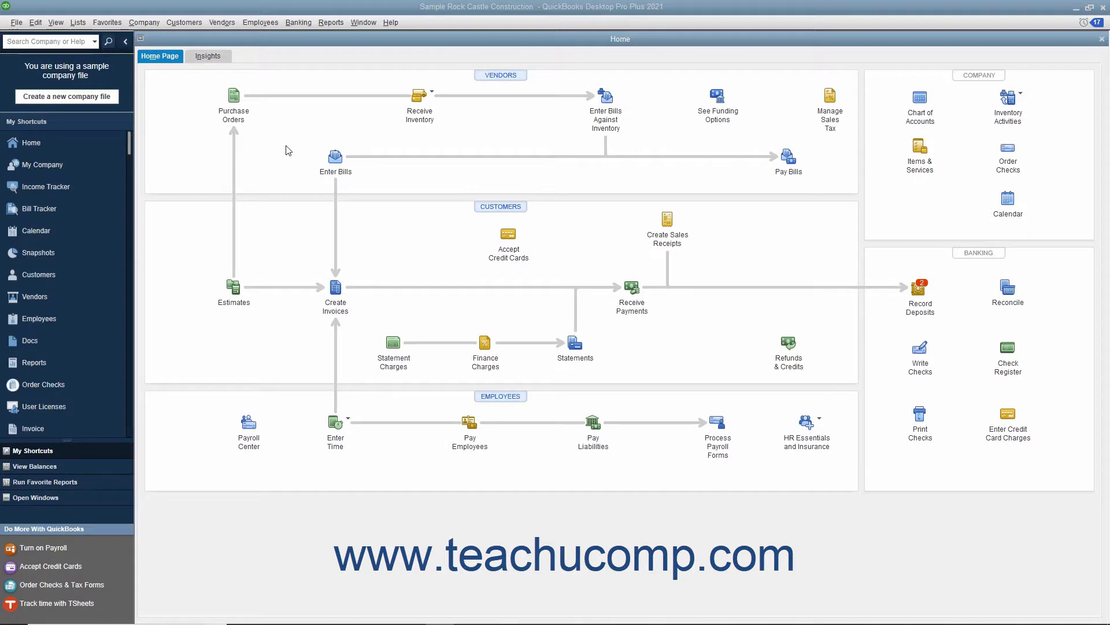
# Show the Vendors menu of vendor-related tasks from the Home page.
pyautogui.click(222, 22)
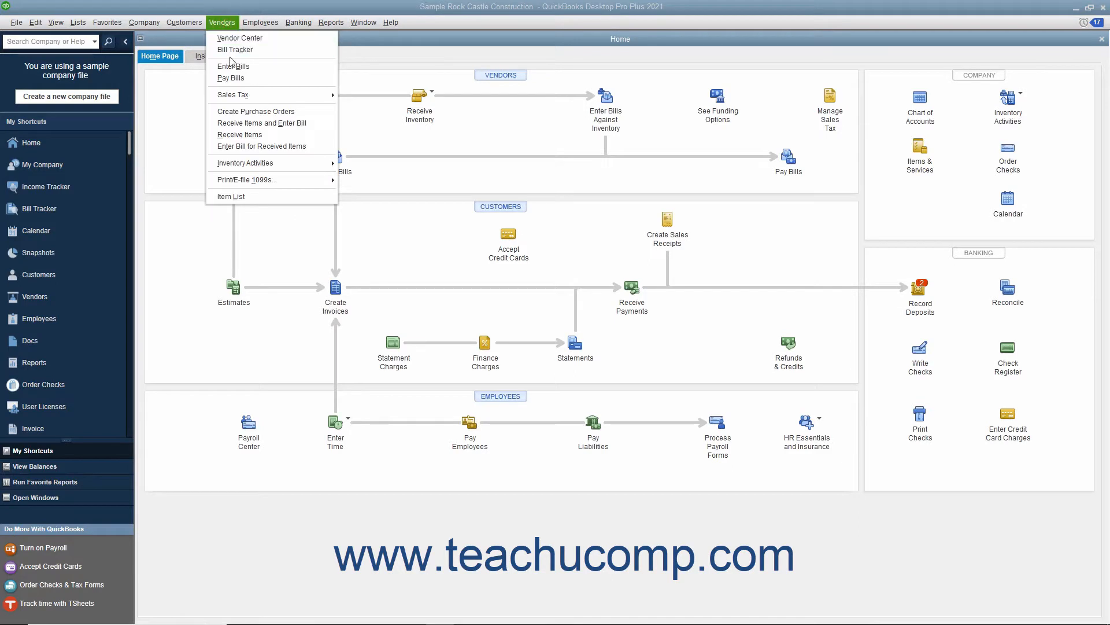
# Start a blank Enter Bills form with the vendor field and first expense line ready.
pyautogui.click(232, 66)
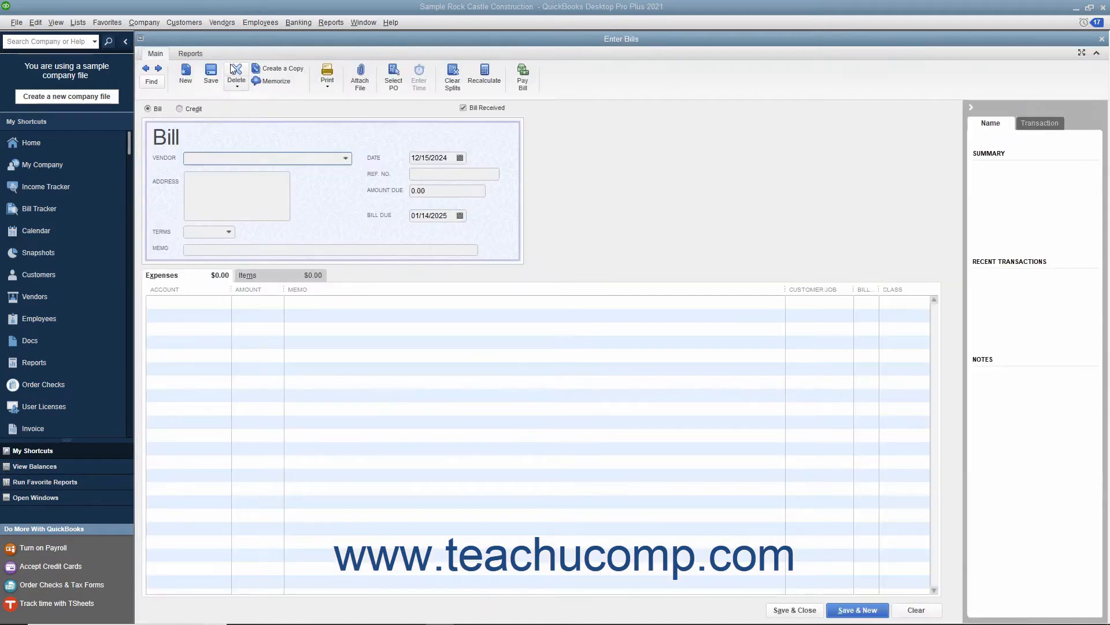
pyautogui.moveTo(273, 132)
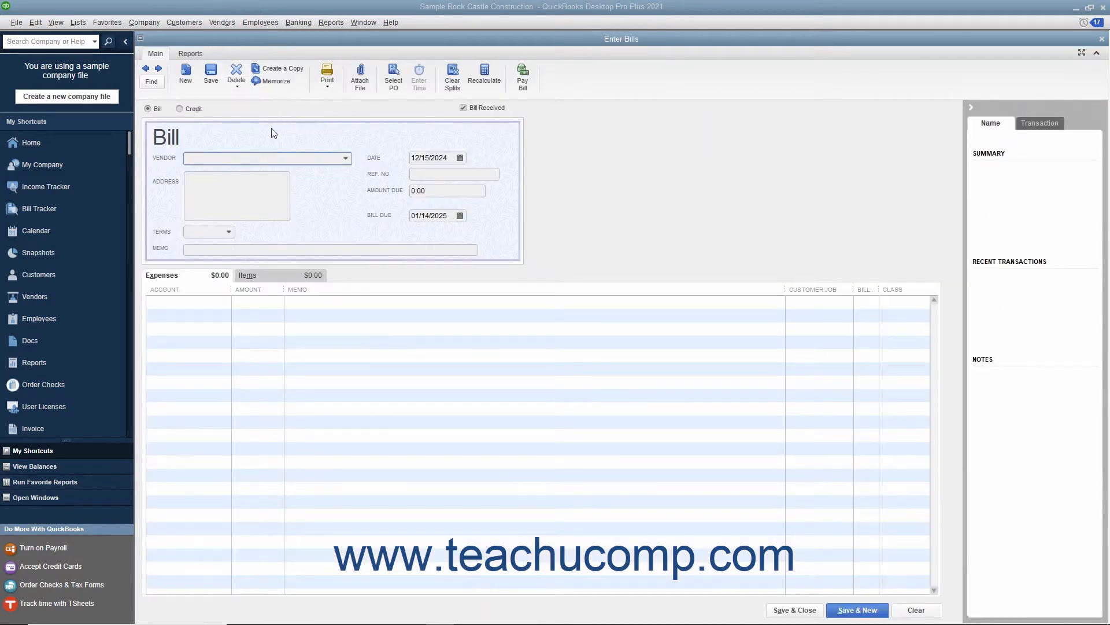
pyautogui.click(267, 157)
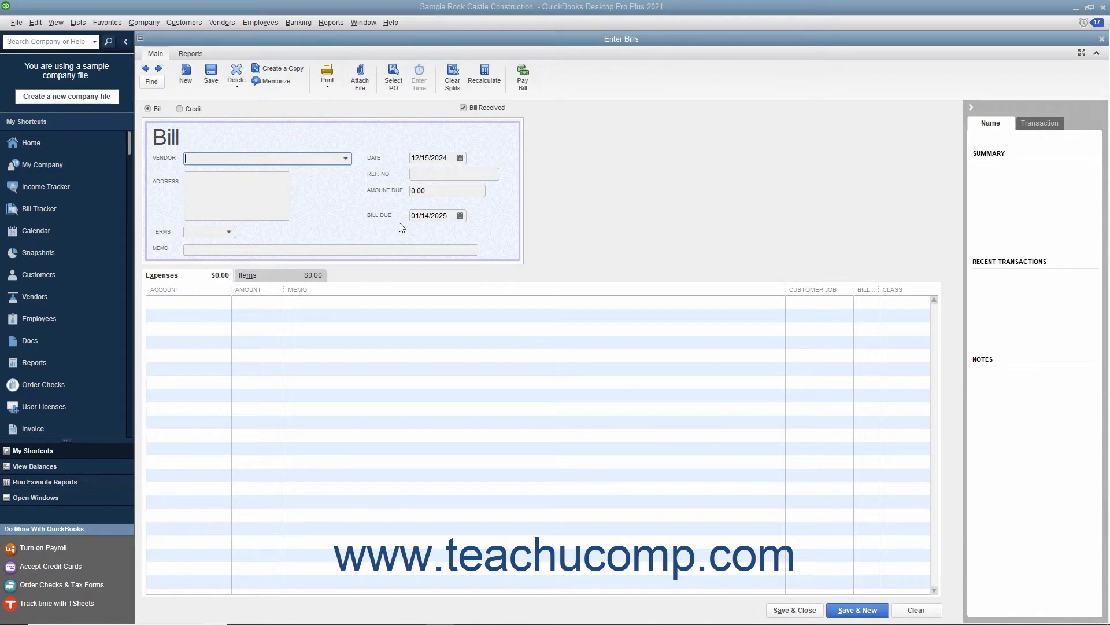
pyautogui.moveTo(465, 406)
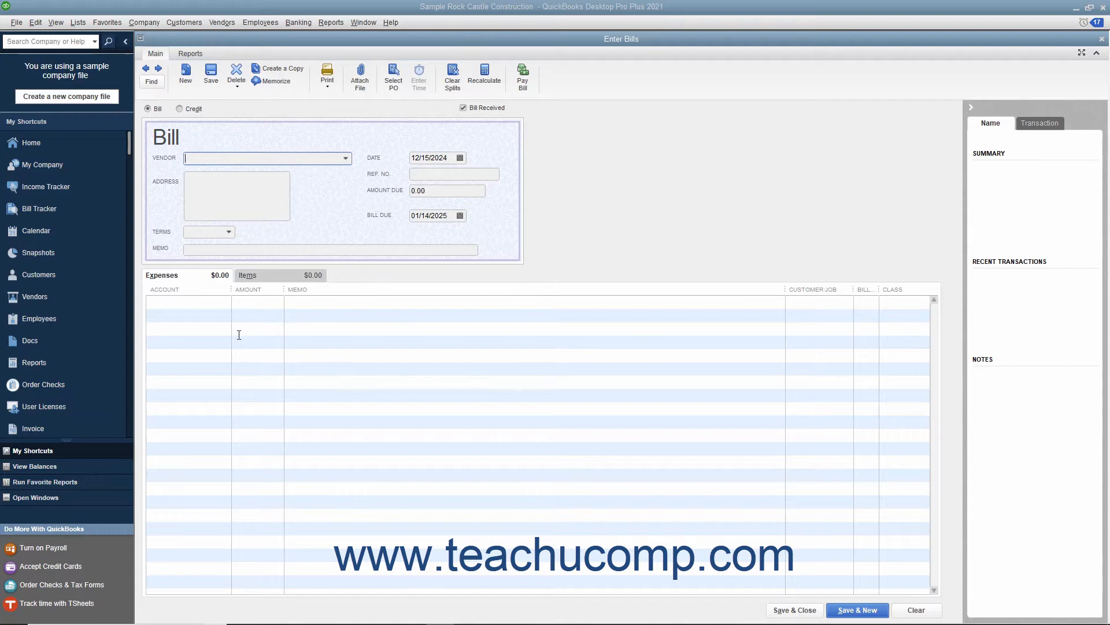
pyautogui.moveTo(275, 287)
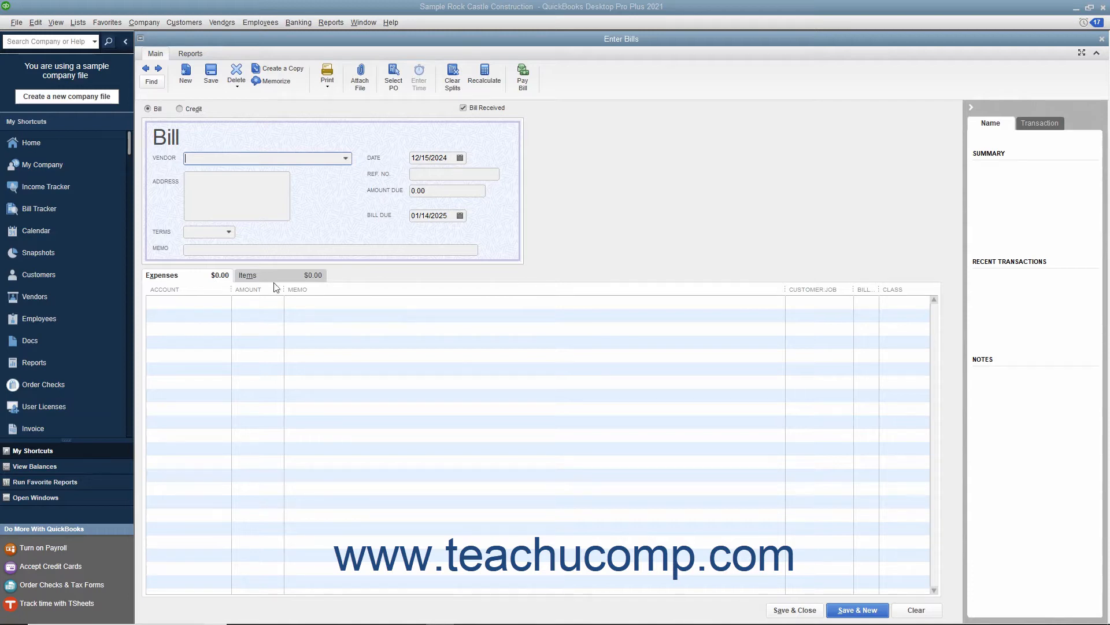
pyautogui.click(248, 275)
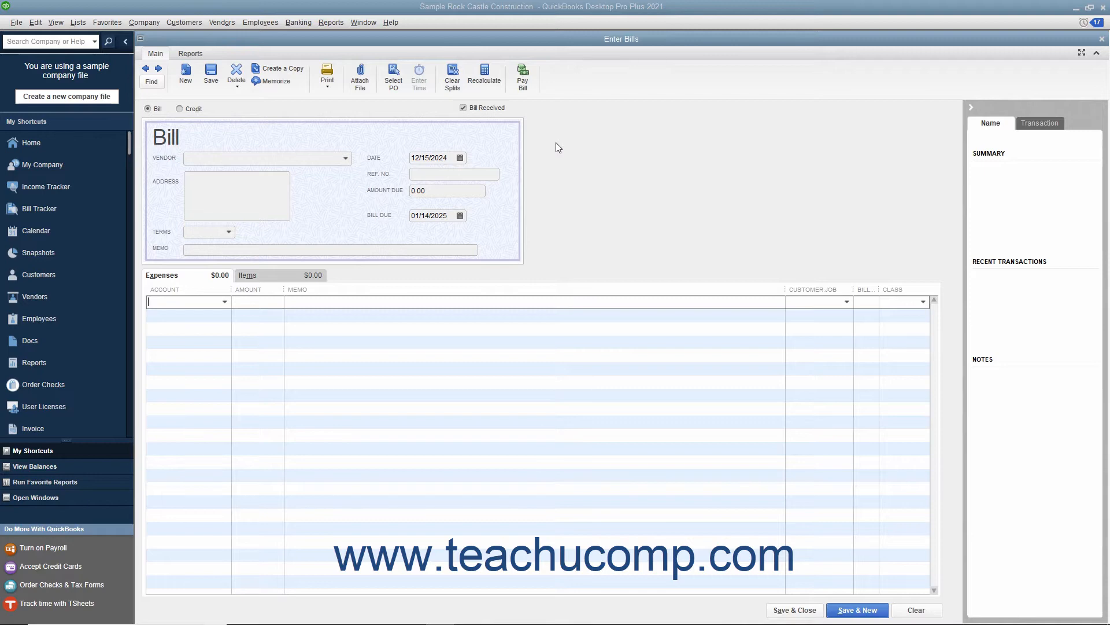
pyautogui.click(464, 108)
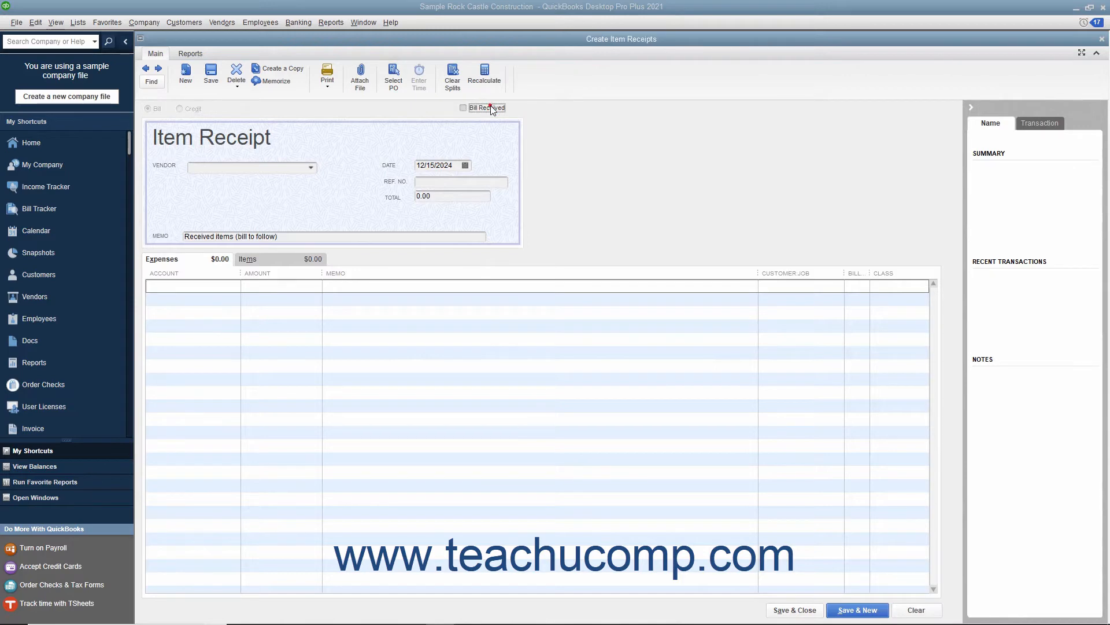
pyautogui.click(463, 107)
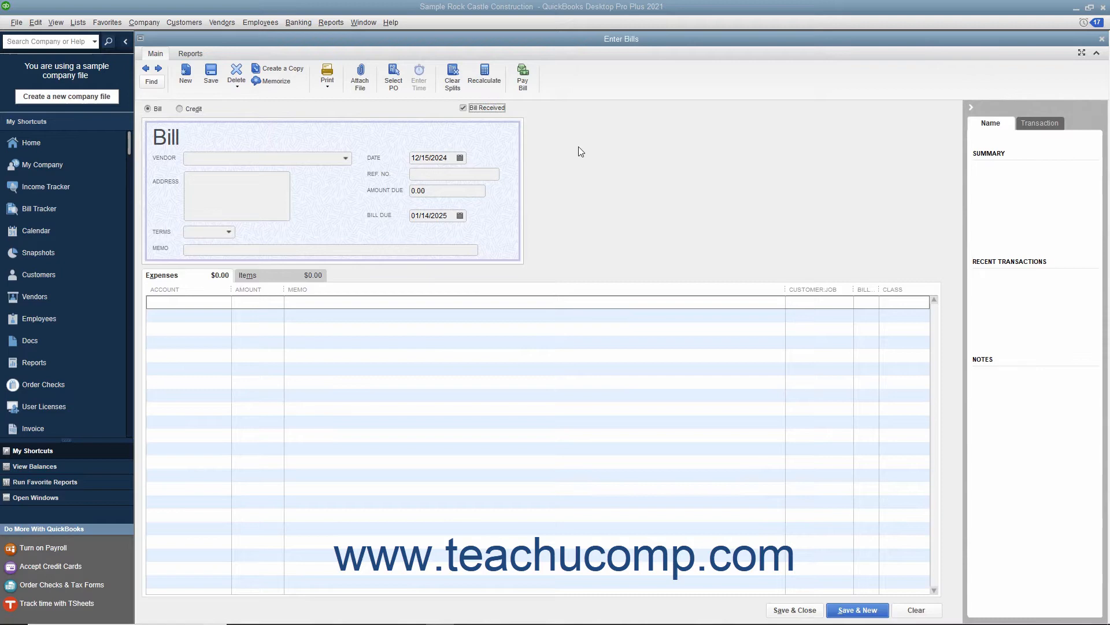
pyautogui.moveTo(344, 162)
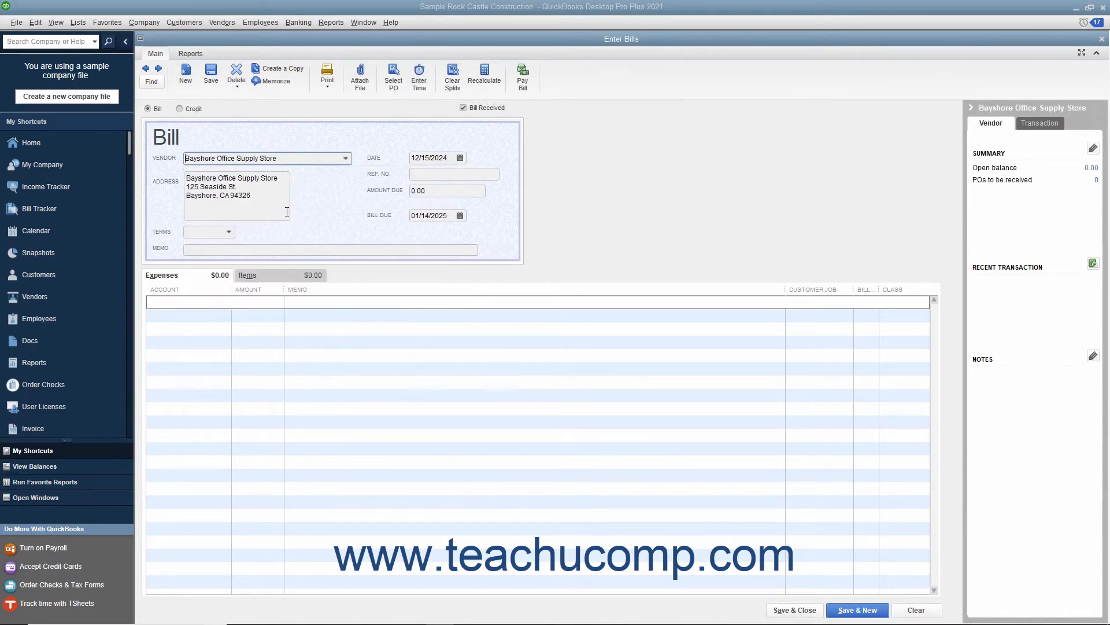
pyautogui.moveTo(318, 211)
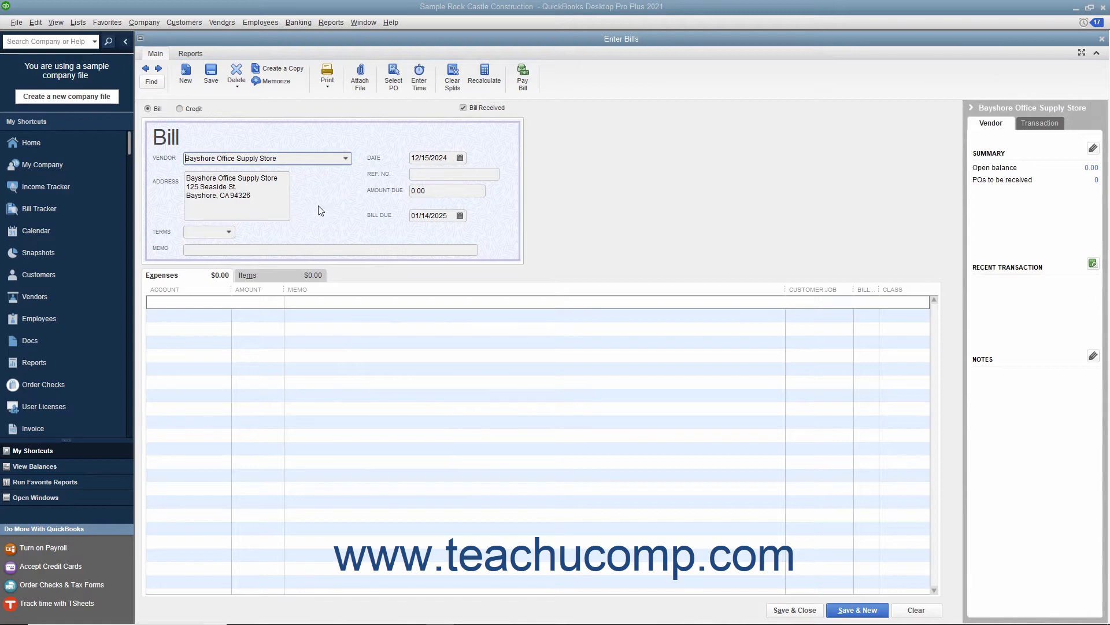
# Keep bill date 12/15/2024, enter Ref. No. 6789, and keep due date 01/14/2025.
pyautogui.click(460, 157)
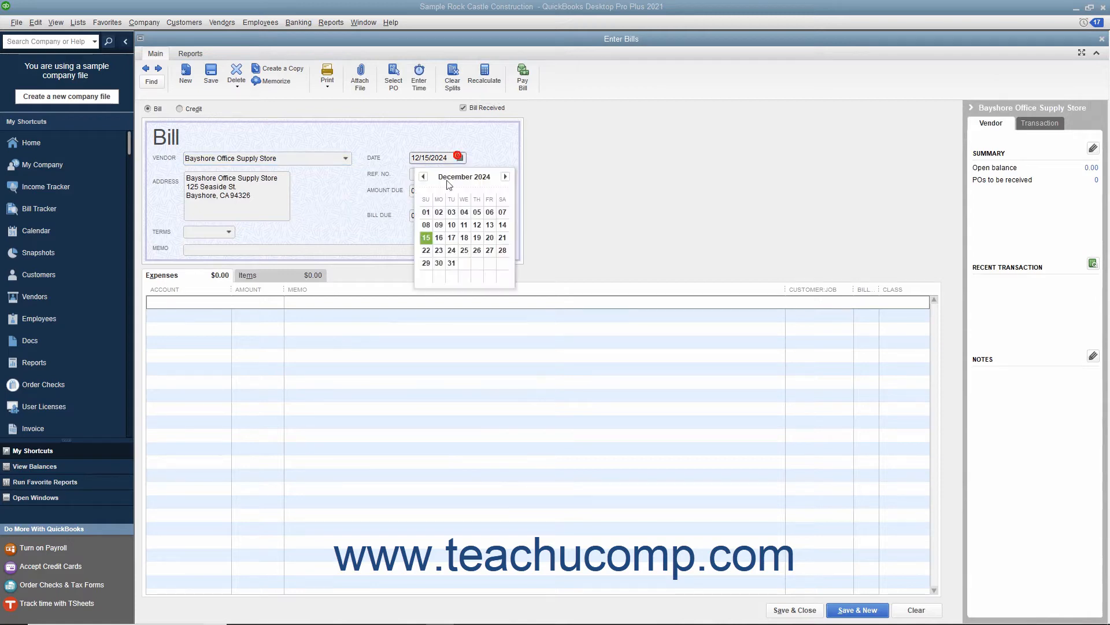
pyautogui.click(426, 238)
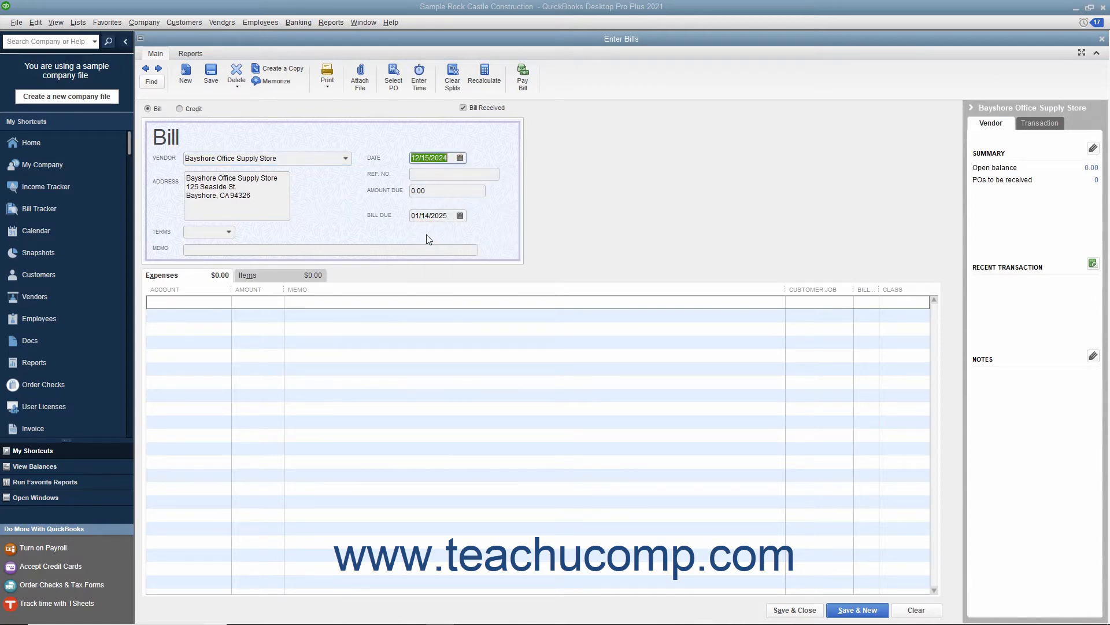
pyautogui.click(454, 173)
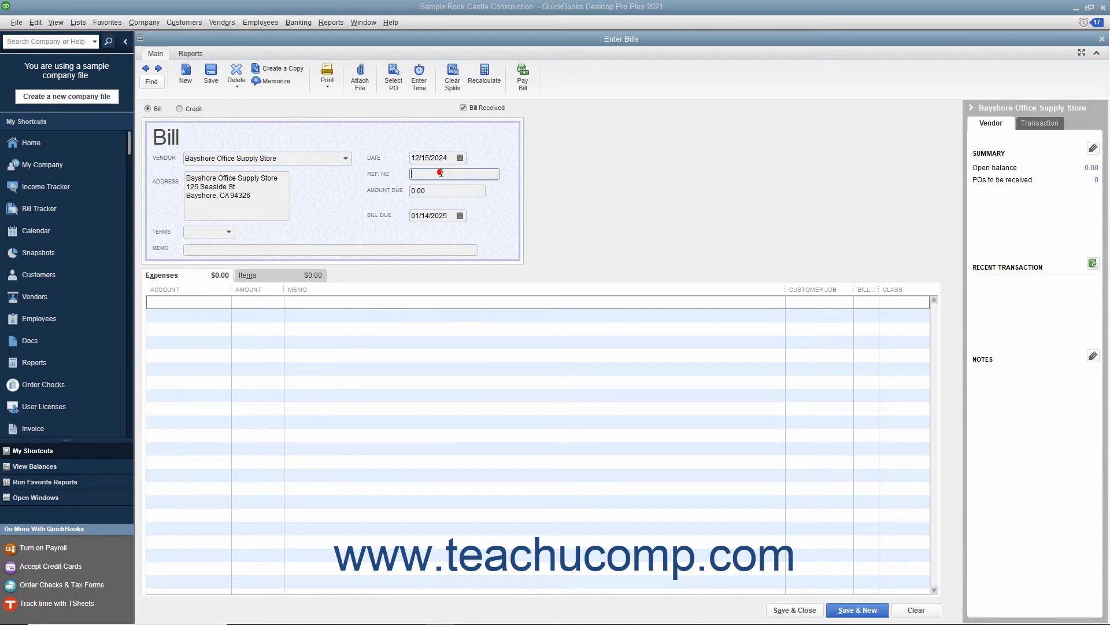
pyautogui.write('6789')
pyautogui.click(446, 191)
pyautogui.write('100')
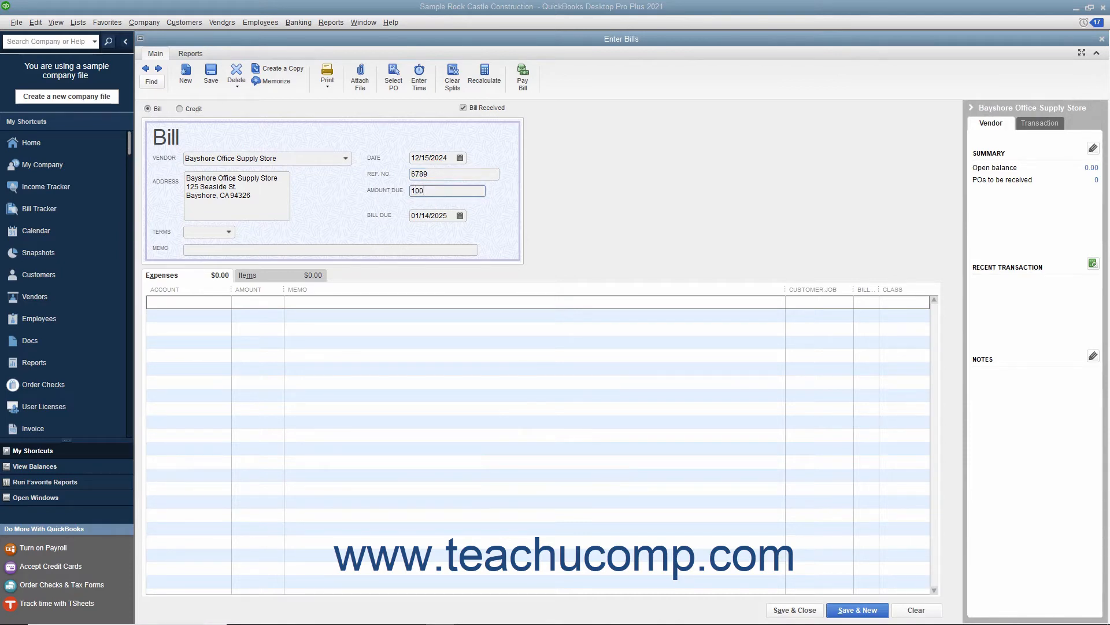
pyautogui.click(461, 215)
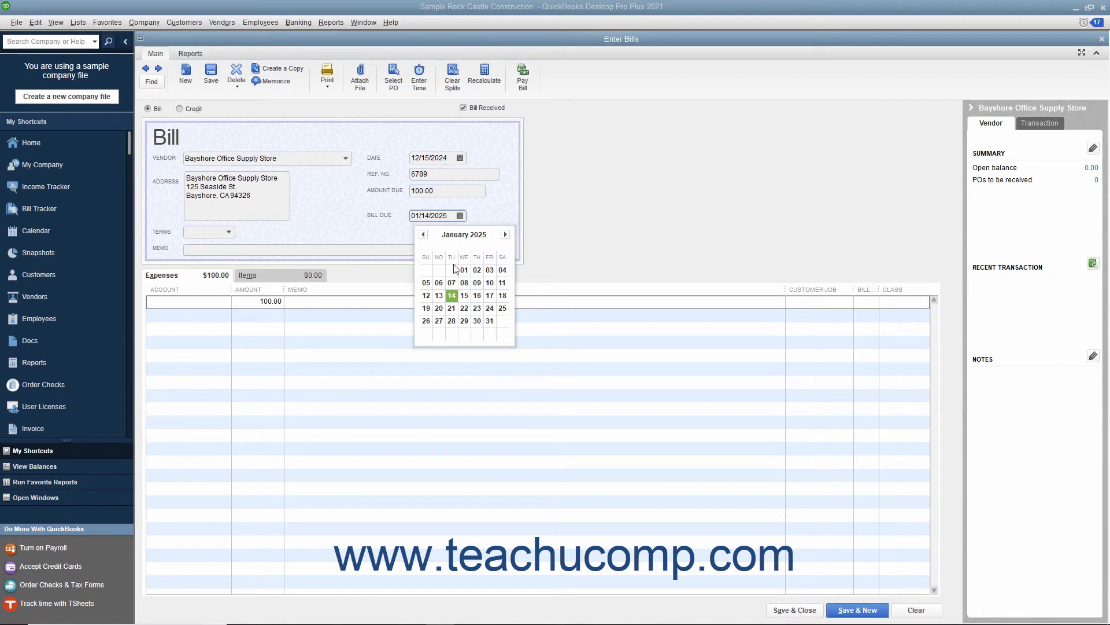
pyautogui.click(451, 295)
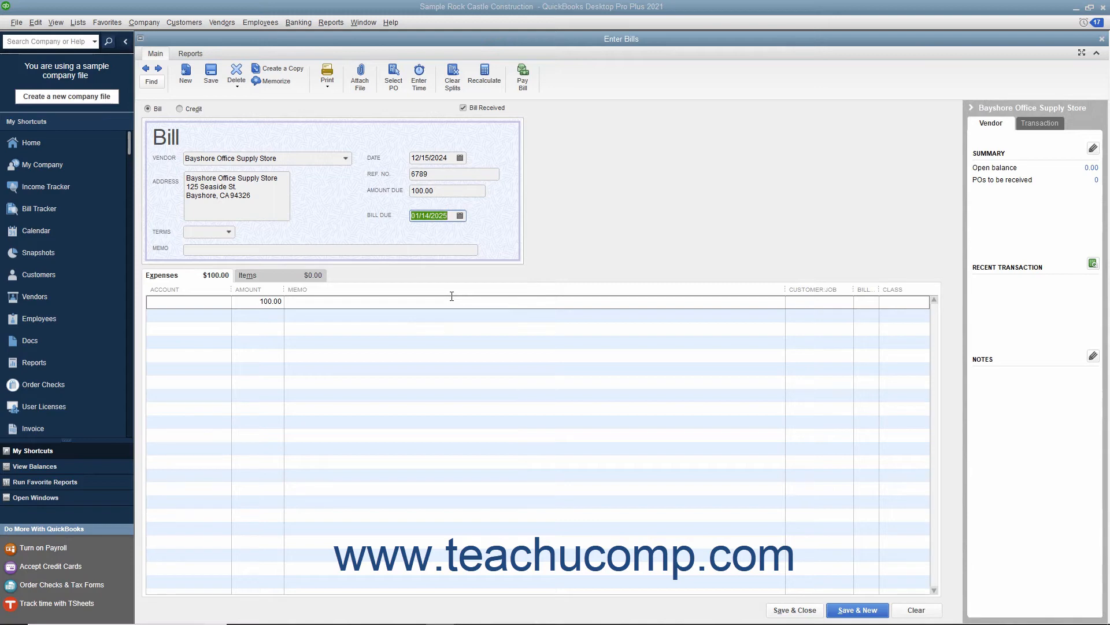
pyautogui.click(188, 300)
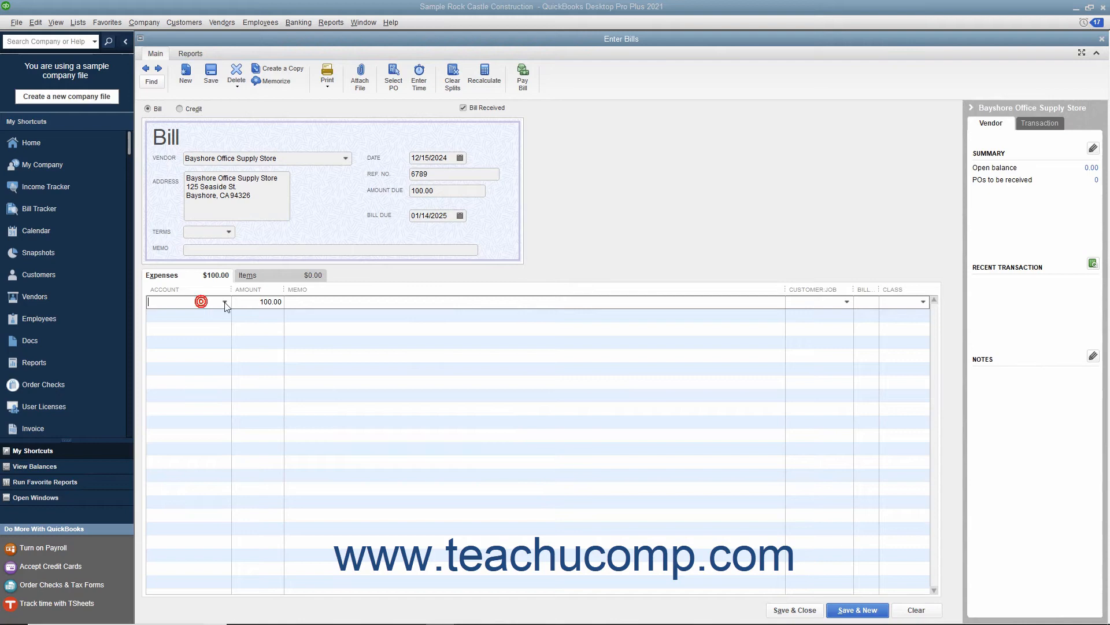
# Code the first 100.00 expense line to account 63000 Office Supplies.
pyautogui.click(202, 301)
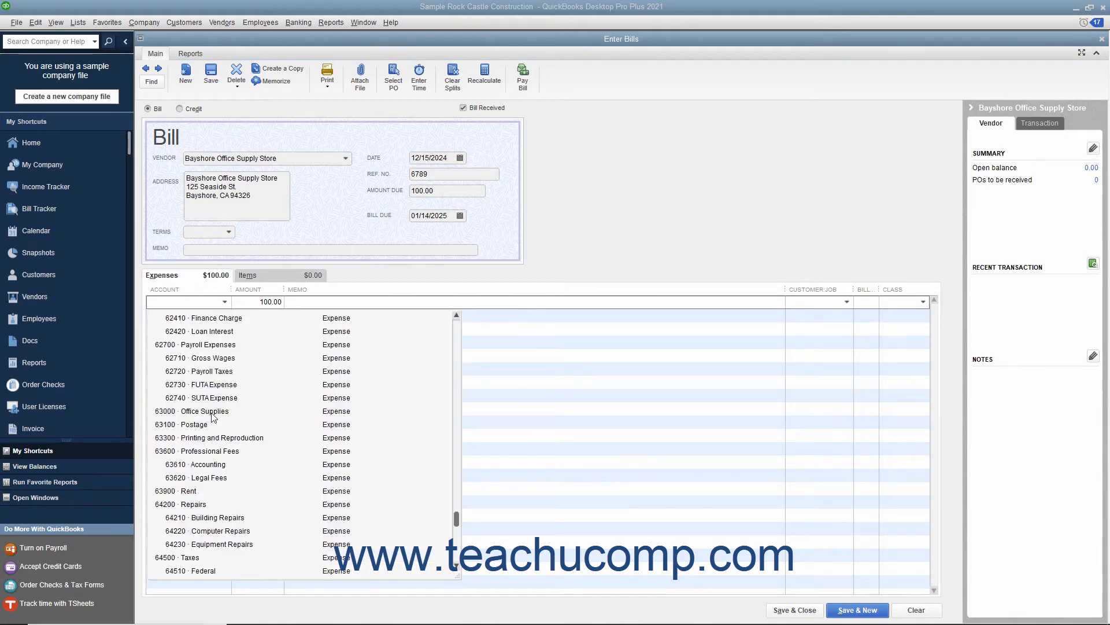
pyautogui.click(206, 410)
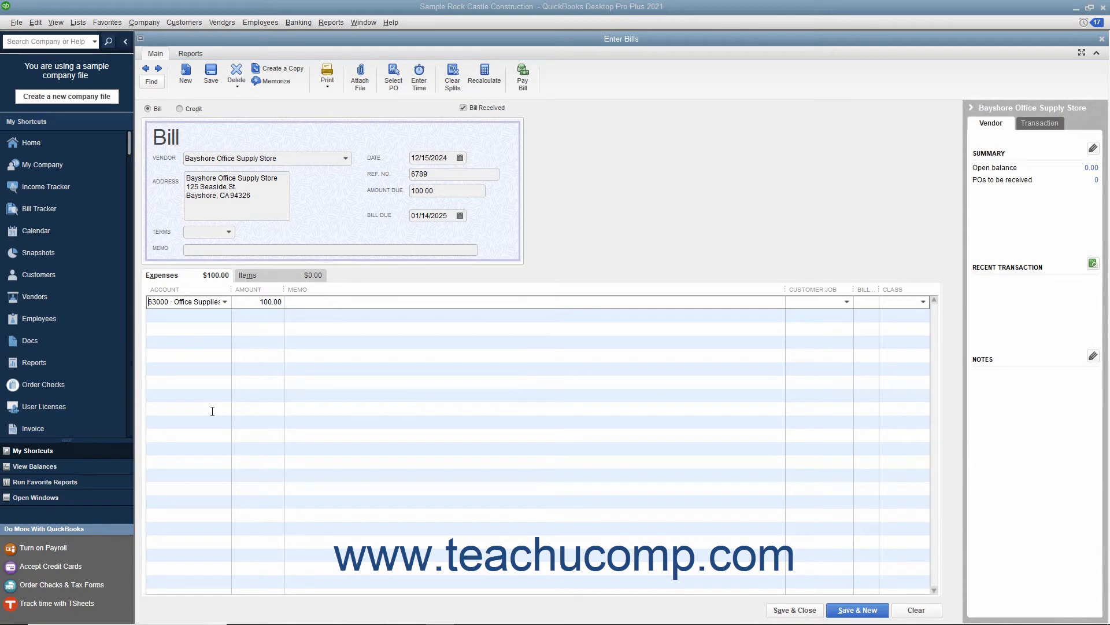
pyautogui.moveTo(253, 341)
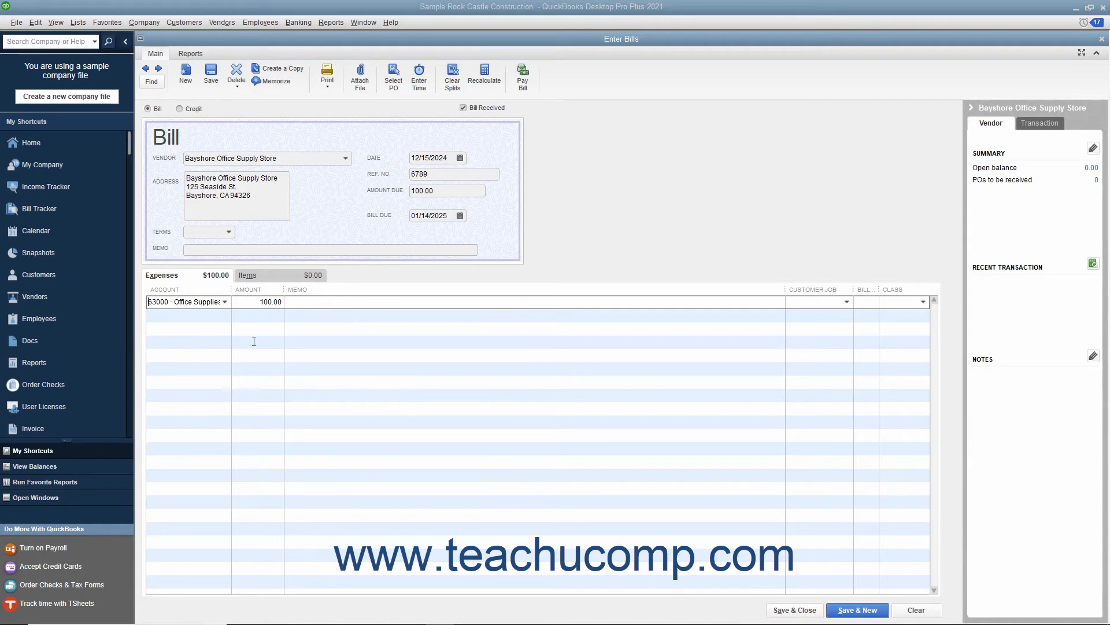
pyautogui.moveTo(388, 193)
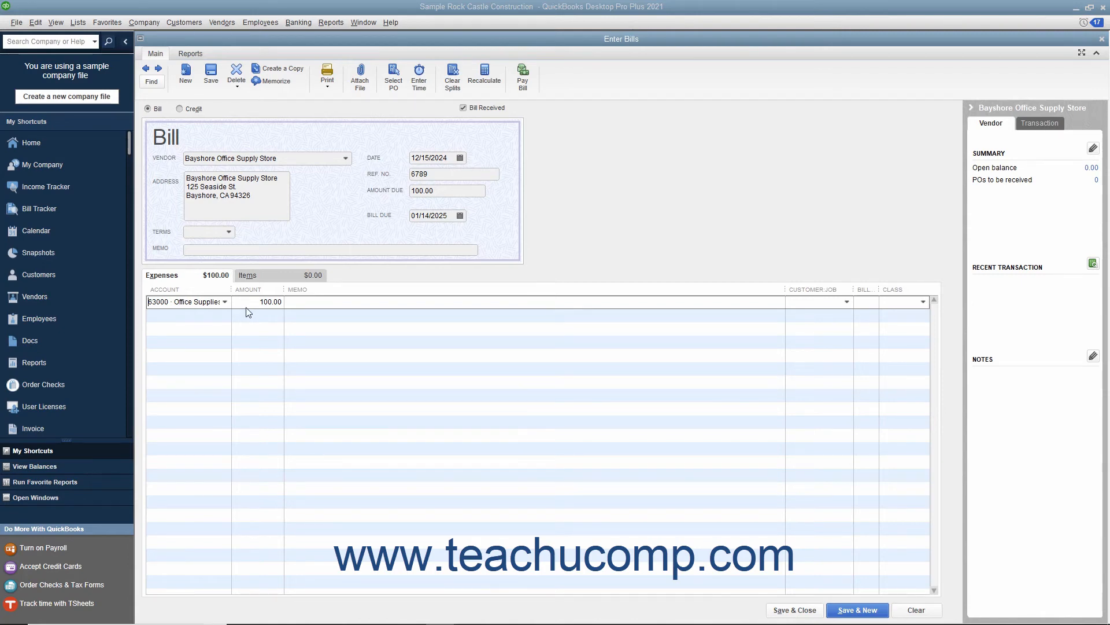
# Begin changing the first expense line's amount from 100.00 to 80.00.
pyautogui.click(270, 301)
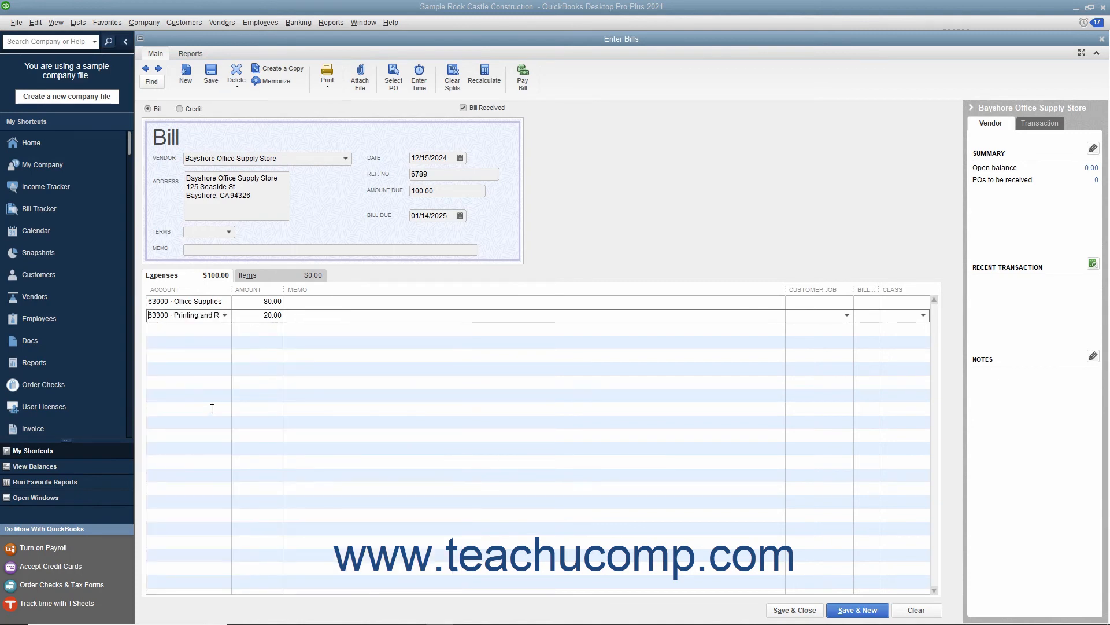
pyautogui.moveTo(220, 393)
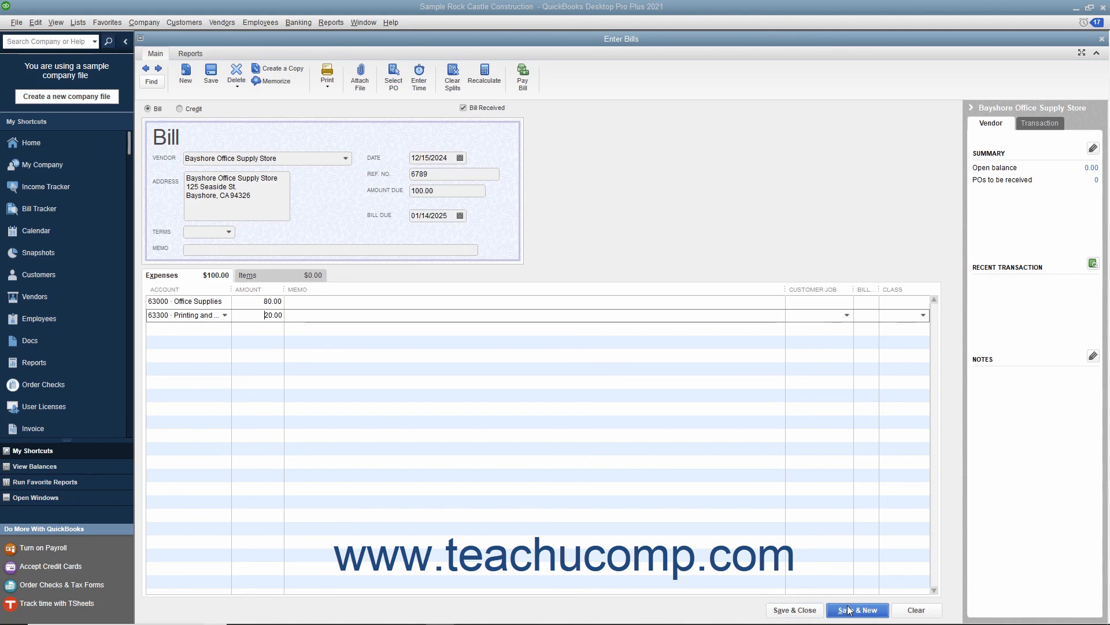
pyautogui.moveTo(795, 610)
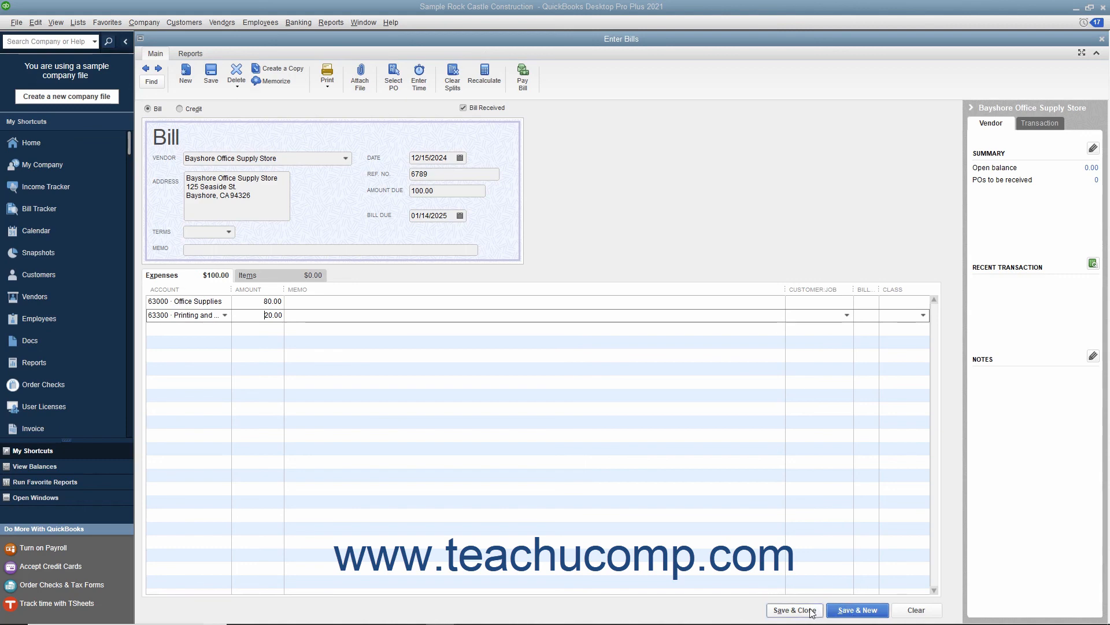